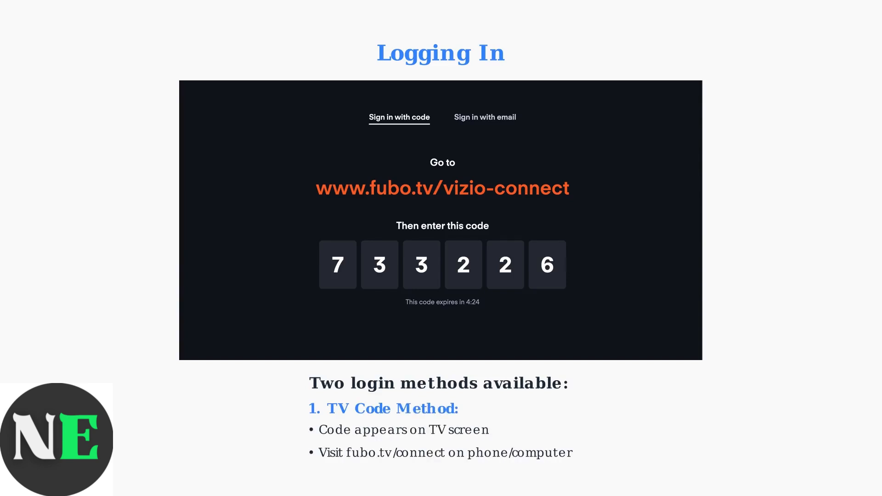
pyautogui.scroll(-3)
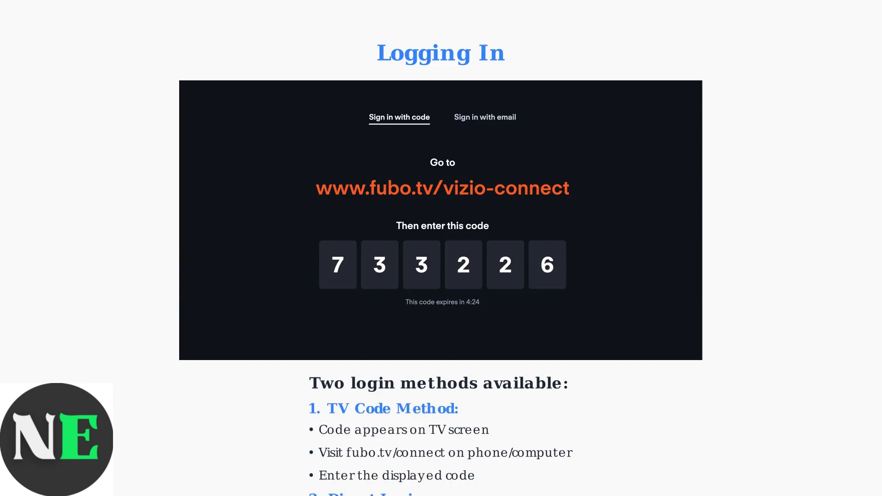